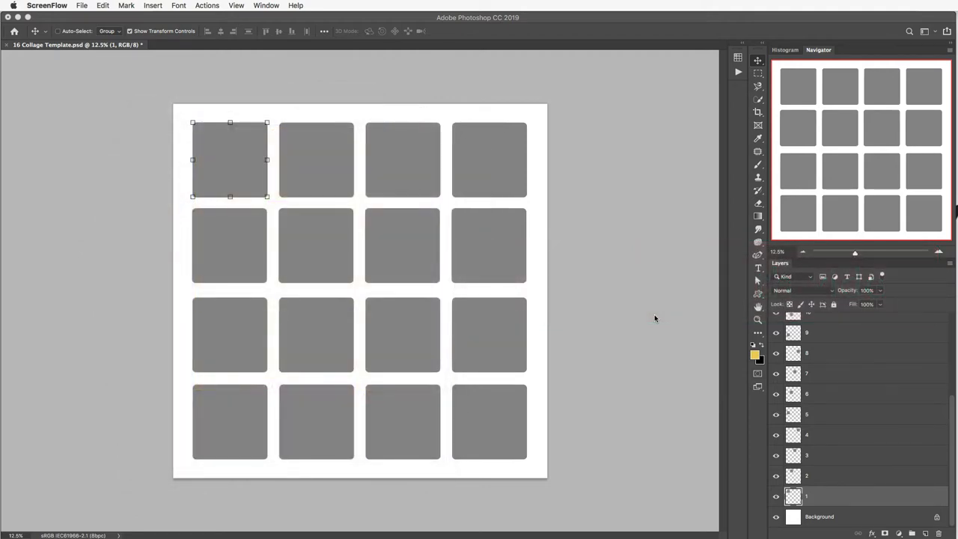
{"action": "mouse_move", "coordinate": [647, 326]}
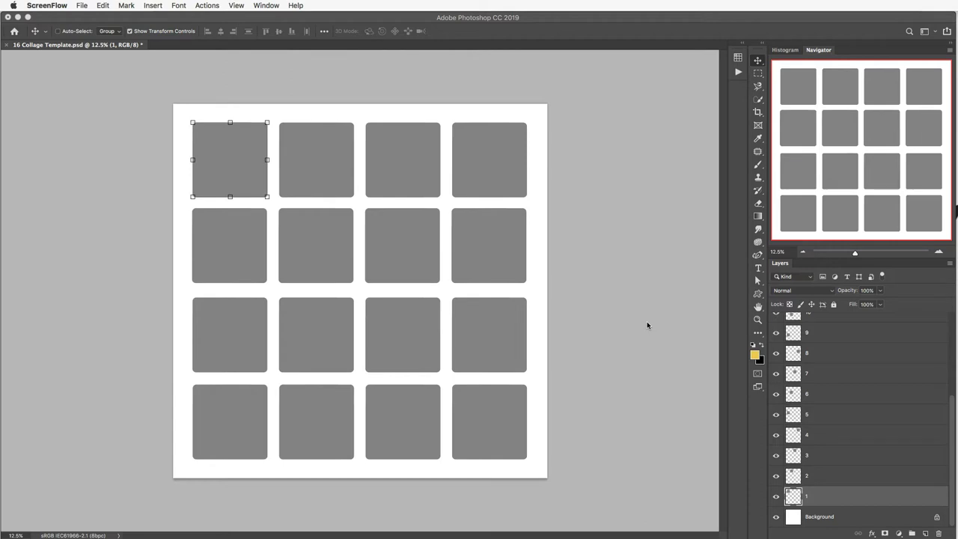
{"action": "mouse_move", "coordinate": [606, 153]}
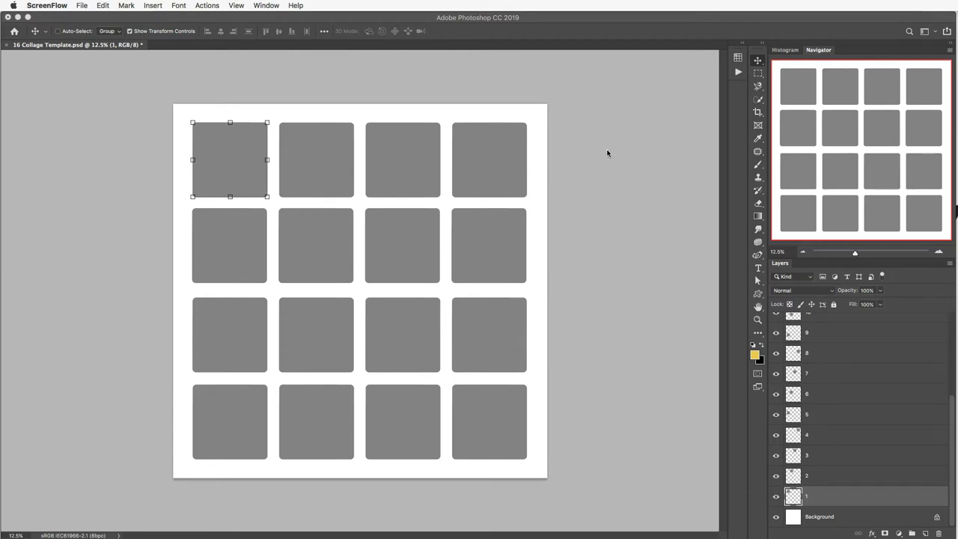
{"action": "mouse_move", "coordinate": [488, 166]}
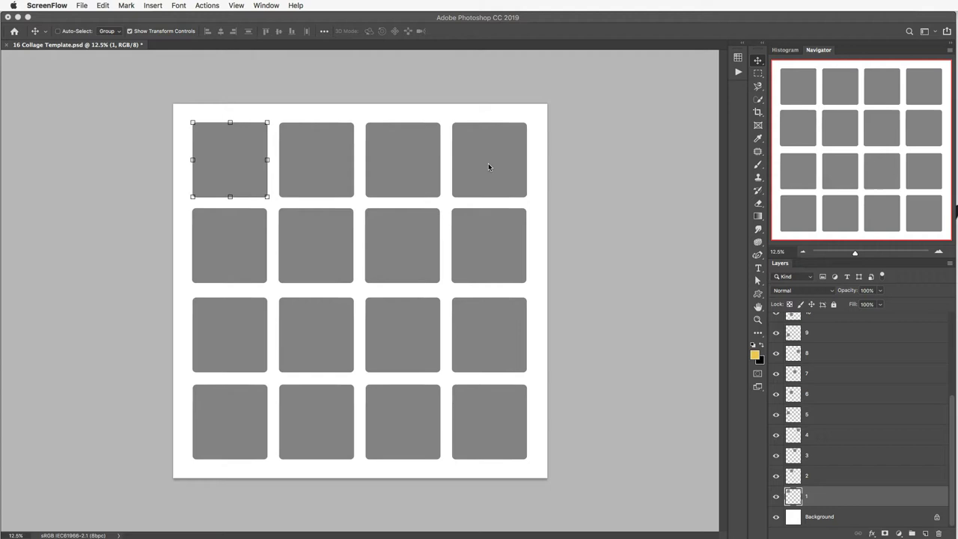
{"action": "mouse_move", "coordinate": [536, 189]}
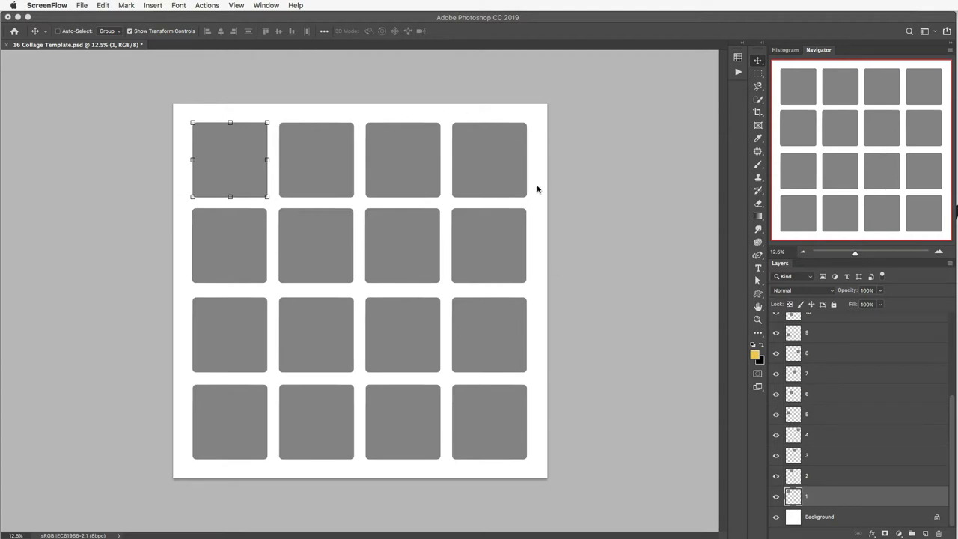
{"action": "mouse_move", "coordinate": [377, 238]}
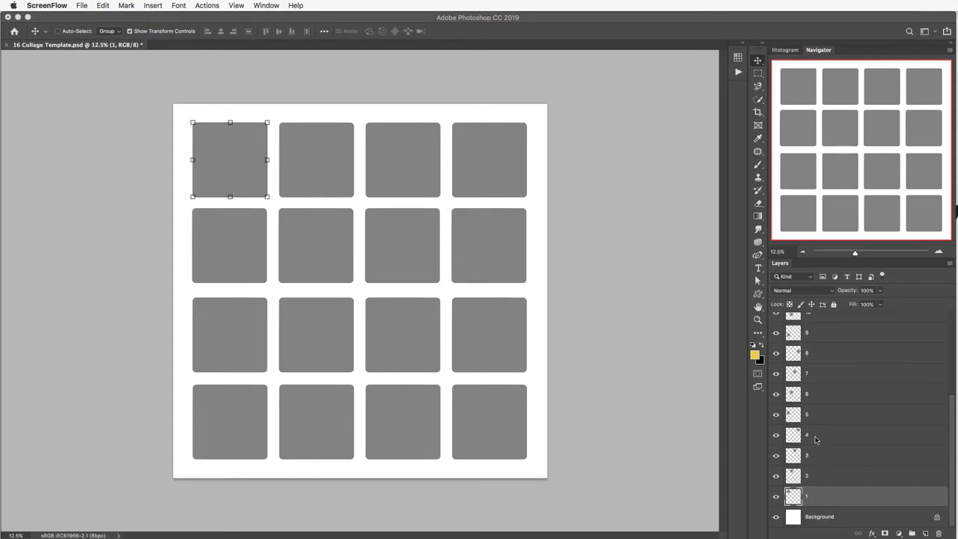
{"action": "mouse_move", "coordinate": [852, 412]}
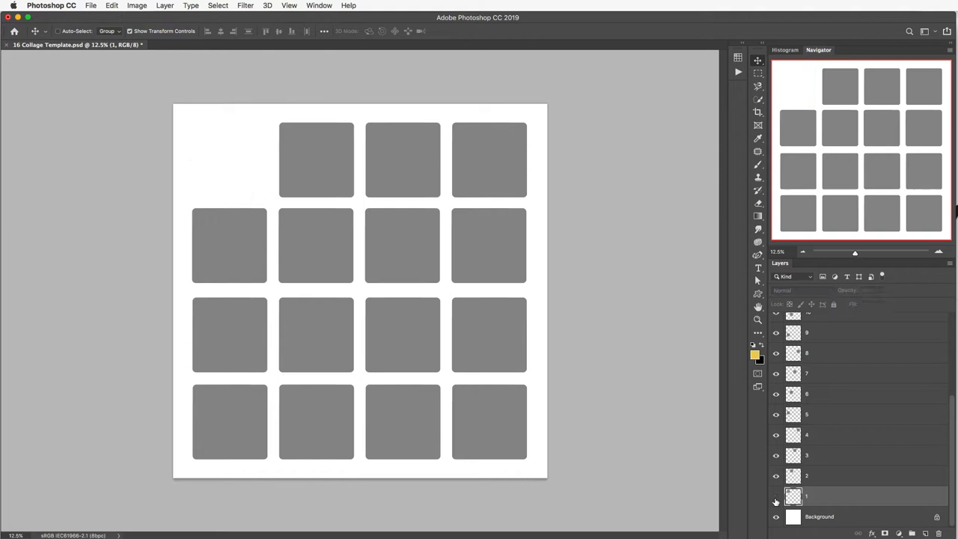
Reveal the first square's layer and choose File > Place Embedded to add an image.
{"action": "left_click", "coordinate": [807, 496]}
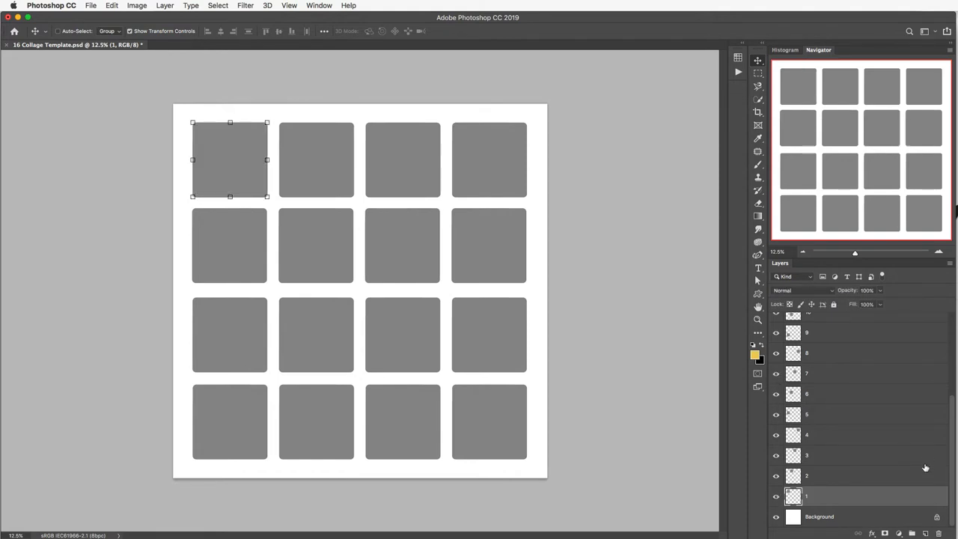
{"action": "mouse_move", "coordinate": [923, 472]}
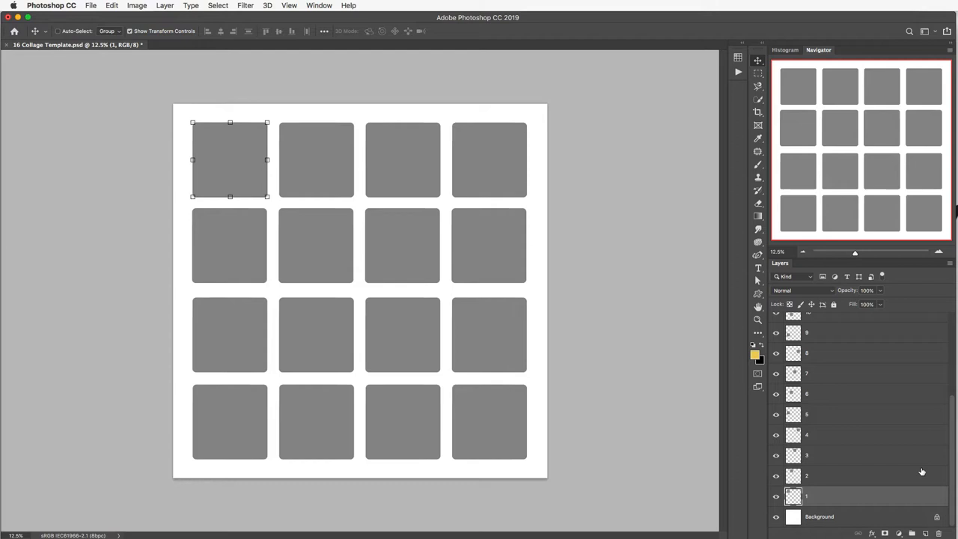
{"action": "mouse_move", "coordinate": [878, 506]}
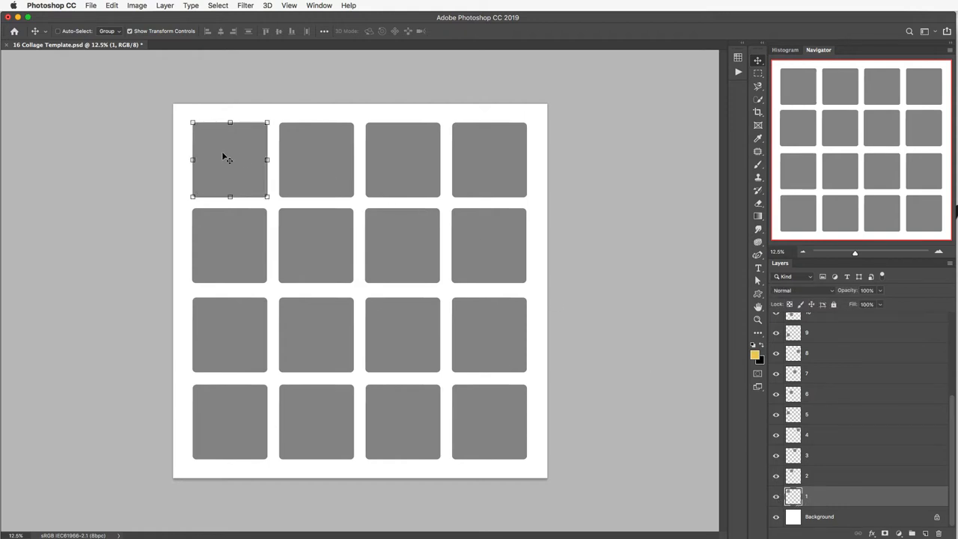
{"action": "mouse_move", "coordinate": [228, 157]}
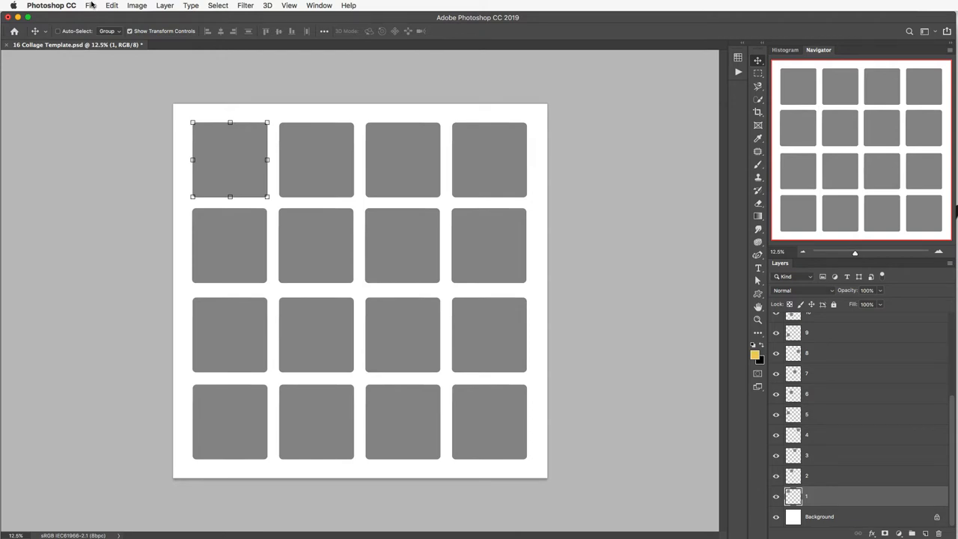
{"action": "left_click", "coordinate": [90, 6]}
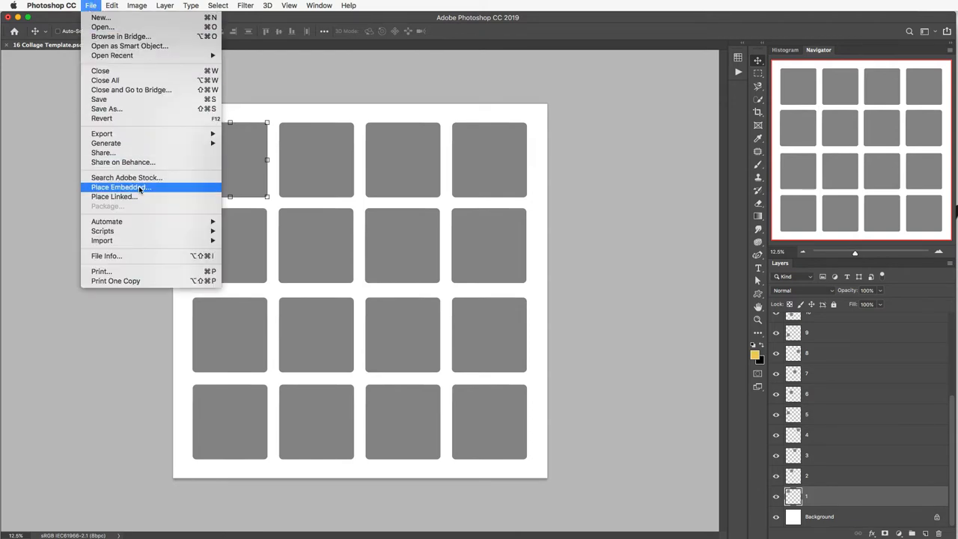
{"action": "mouse_move", "coordinate": [153, 192]}
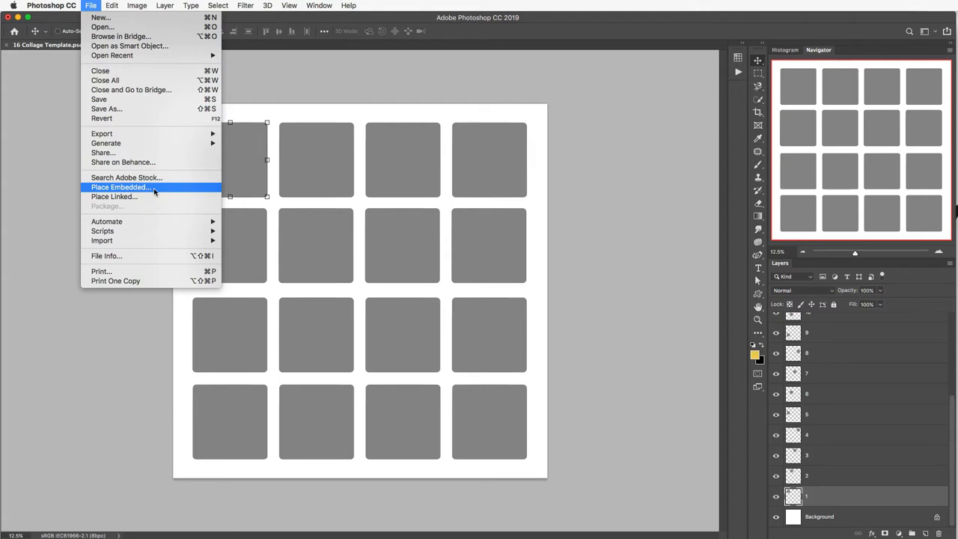
{"action": "left_click", "coordinate": [120, 187]}
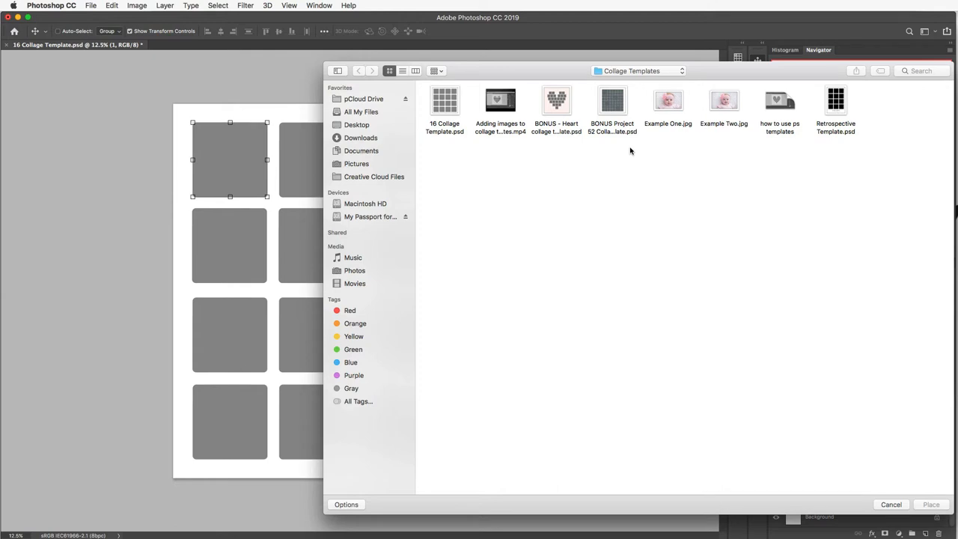
{"action": "mouse_move", "coordinate": [713, 138]}
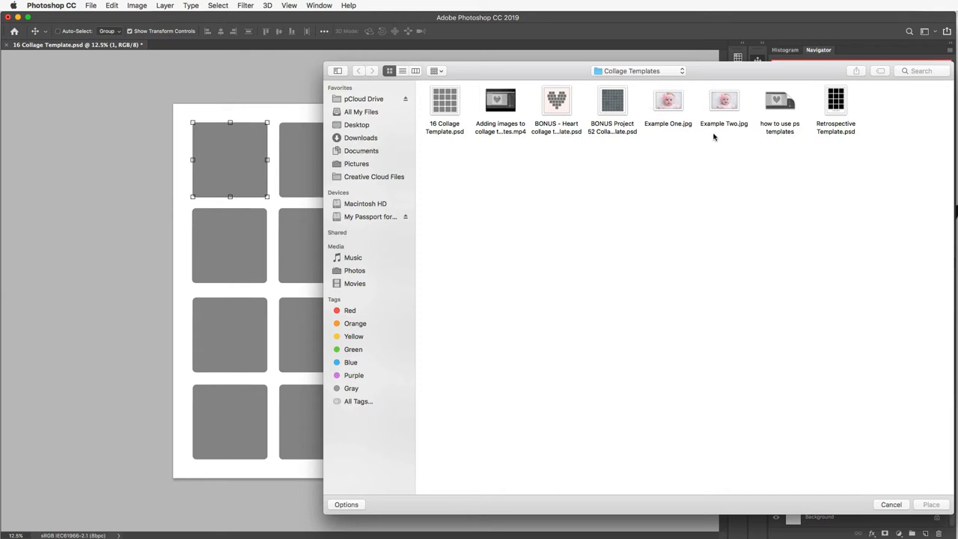
{"action": "mouse_move", "coordinate": [605, 168]}
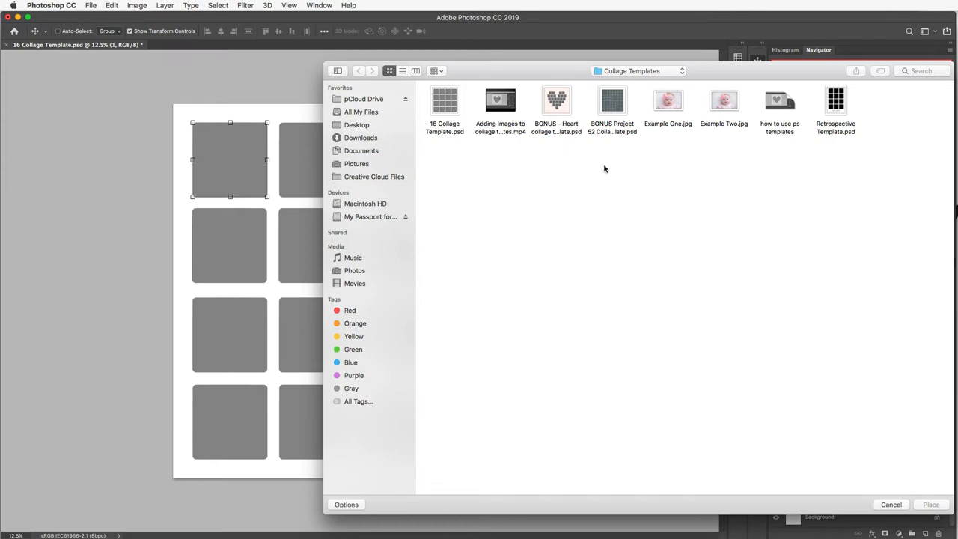
{"action": "mouse_move", "coordinate": [676, 106]}
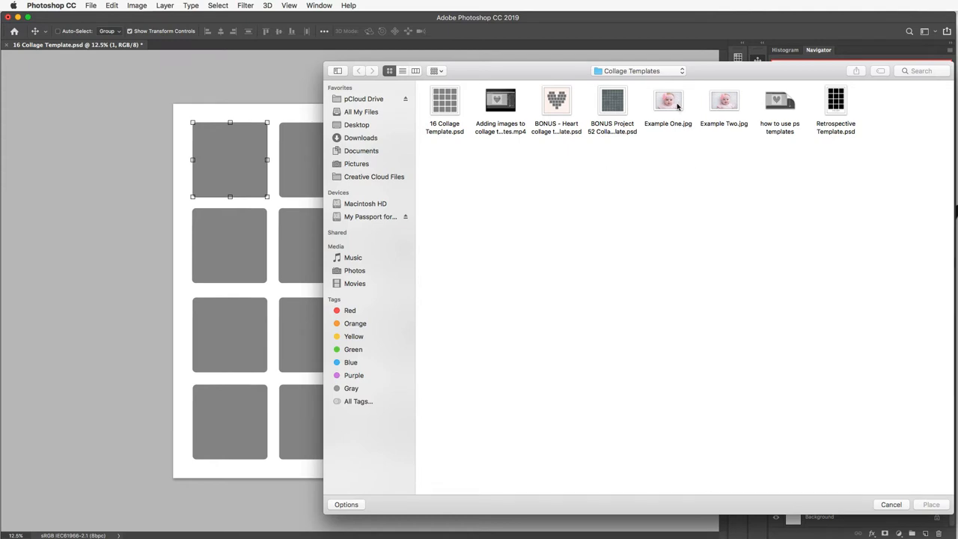
Select Example One.jpg in the Collage Templates folder and place it into the collage.
{"action": "left_click", "coordinate": [668, 105]}
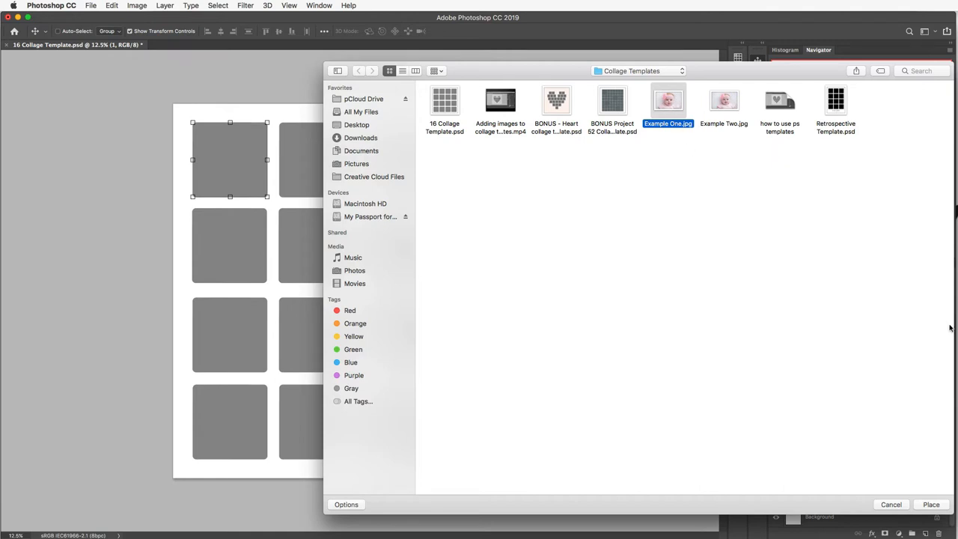
{"action": "mouse_move", "coordinate": [942, 505]}
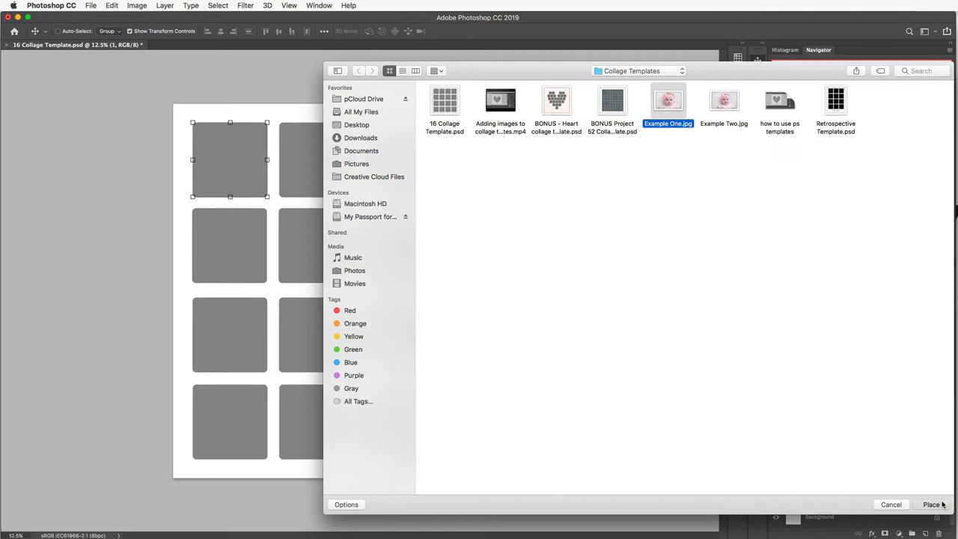
{"action": "left_click", "coordinate": [932, 503]}
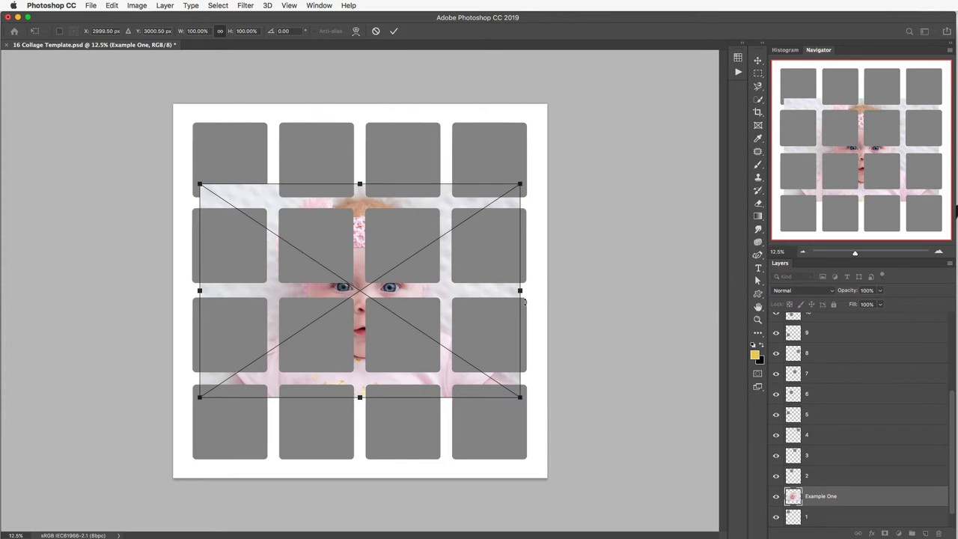
{"action": "mouse_move", "coordinate": [462, 290]}
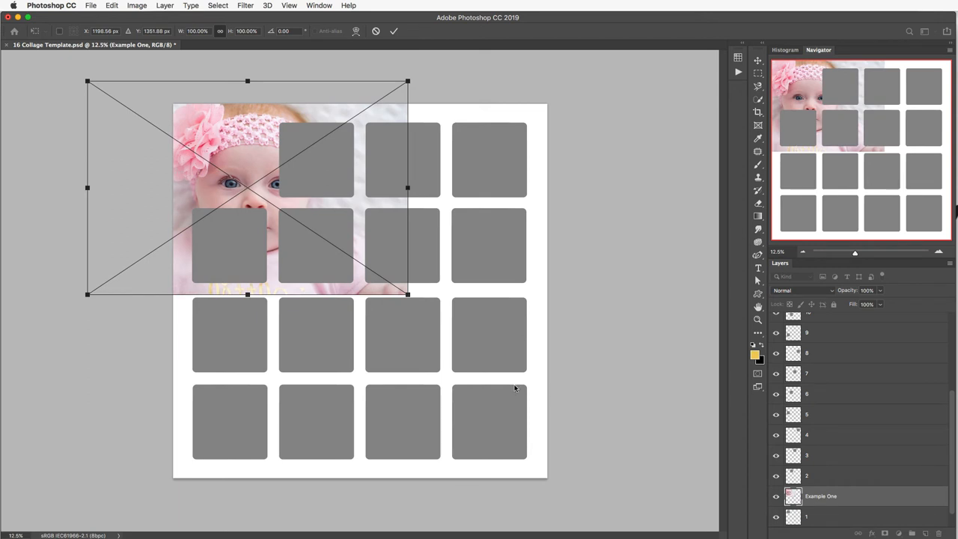
{"action": "mouse_move", "coordinate": [437, 386]}
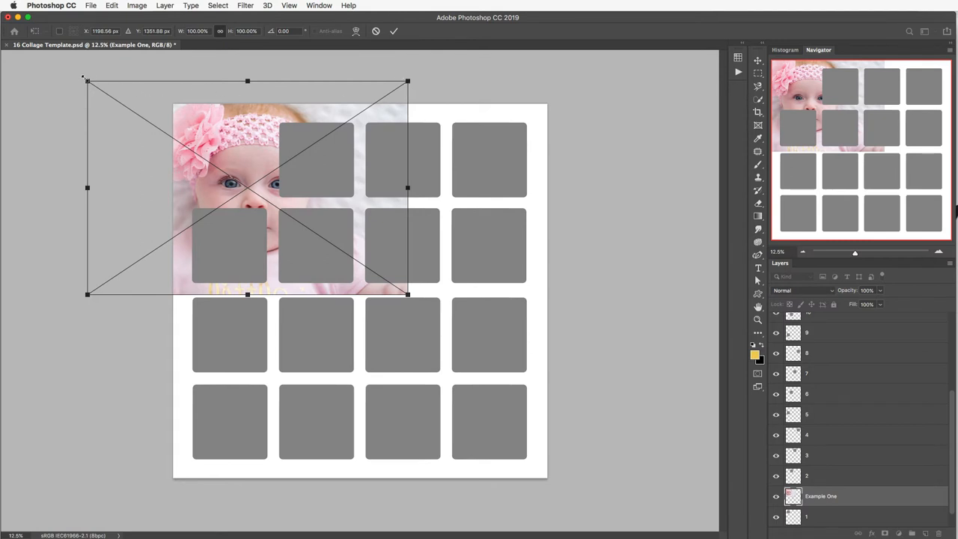
{"action": "mouse_move", "coordinate": [87, 293]}
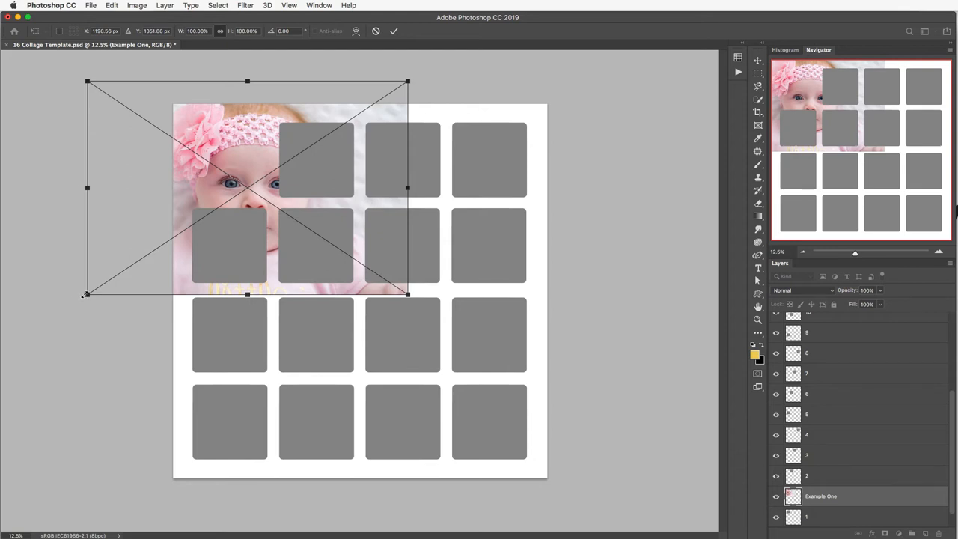
Scale Example One down over the top-left square, commit the placement and select its layer.
{"action": "left_click_drag", "start_coordinate": [86, 294], "coordinate": [138, 262]}
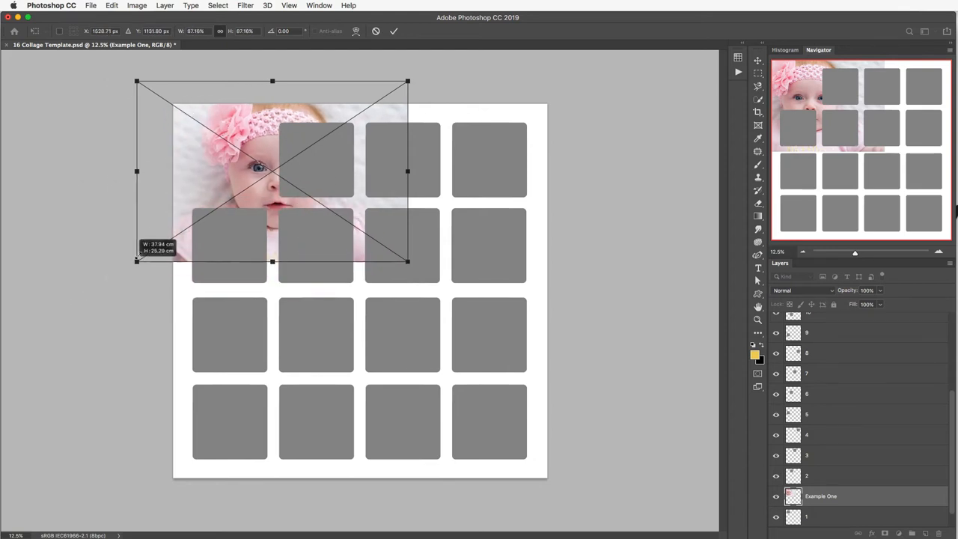
{"action": "left_click_drag", "start_coordinate": [407, 80], "coordinate": [343, 123]}
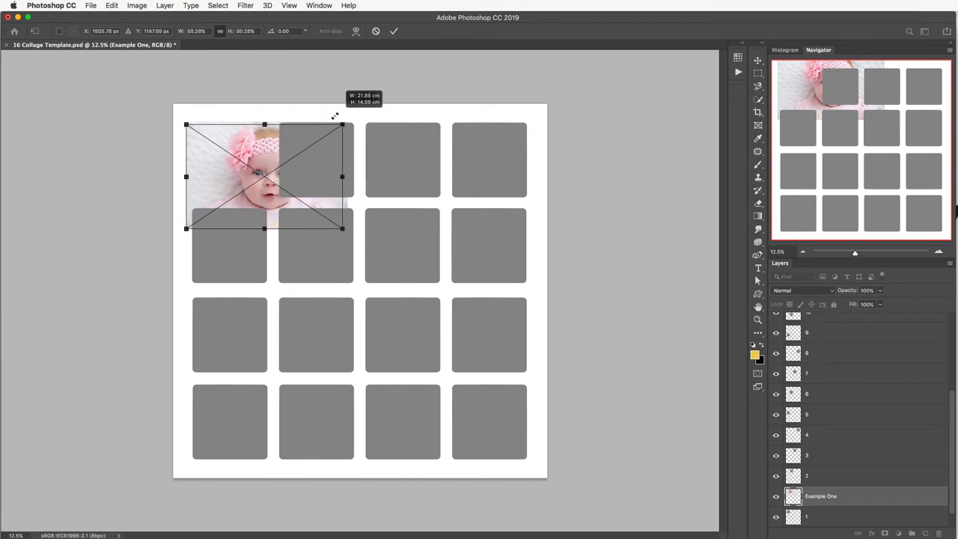
{"action": "left_click_drag", "start_coordinate": [341, 125], "coordinate": [338, 125]}
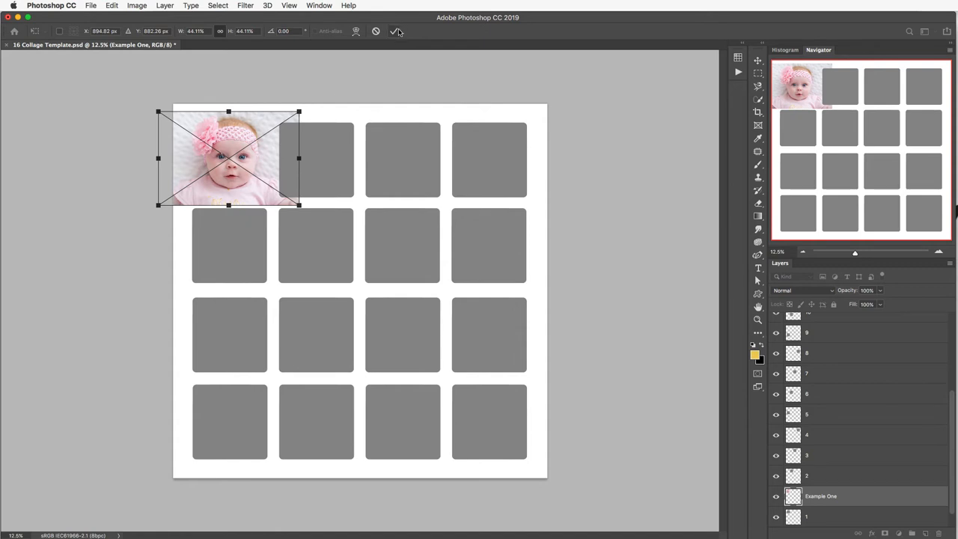
{"action": "left_click", "coordinate": [396, 30]}
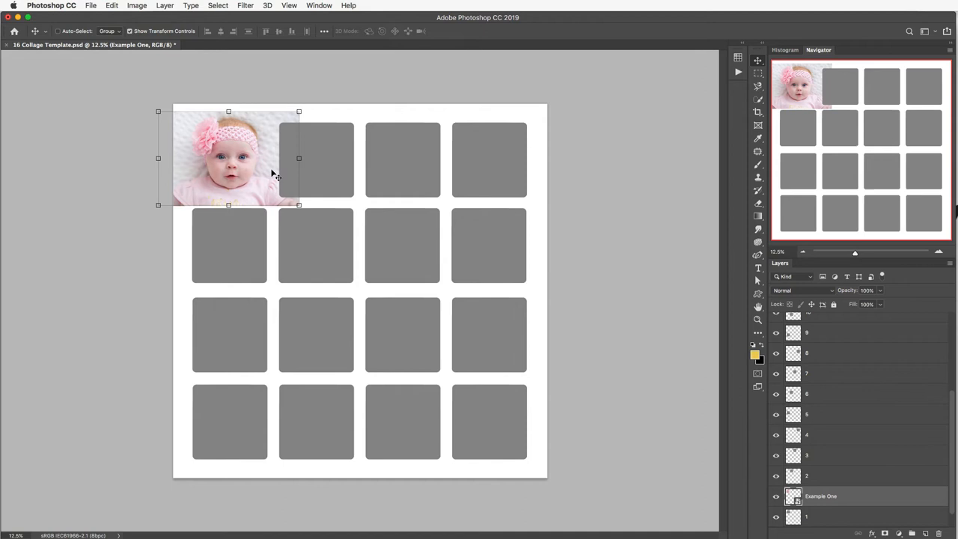
{"action": "mouse_move", "coordinate": [282, 139]}
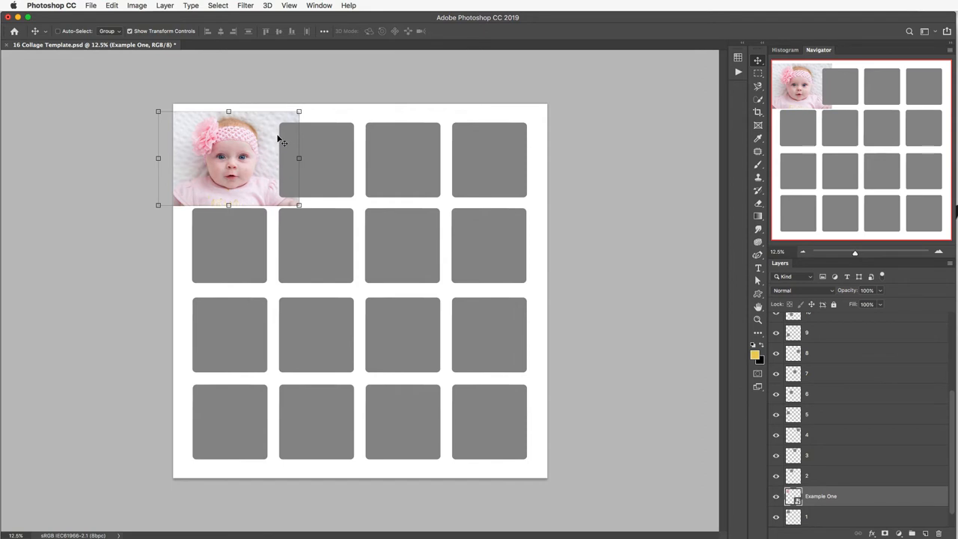
{"action": "mouse_move", "coordinate": [240, 182]}
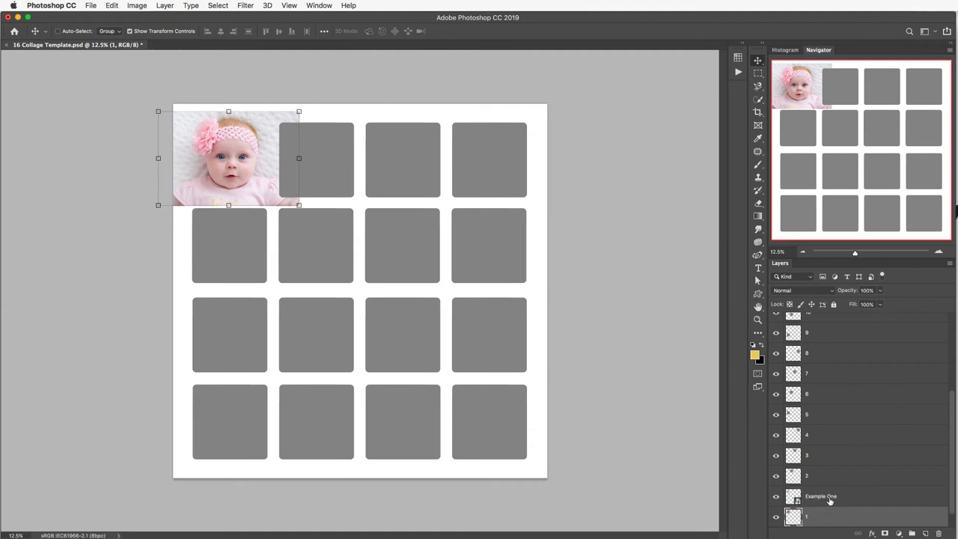
{"action": "left_click", "coordinate": [820, 497]}
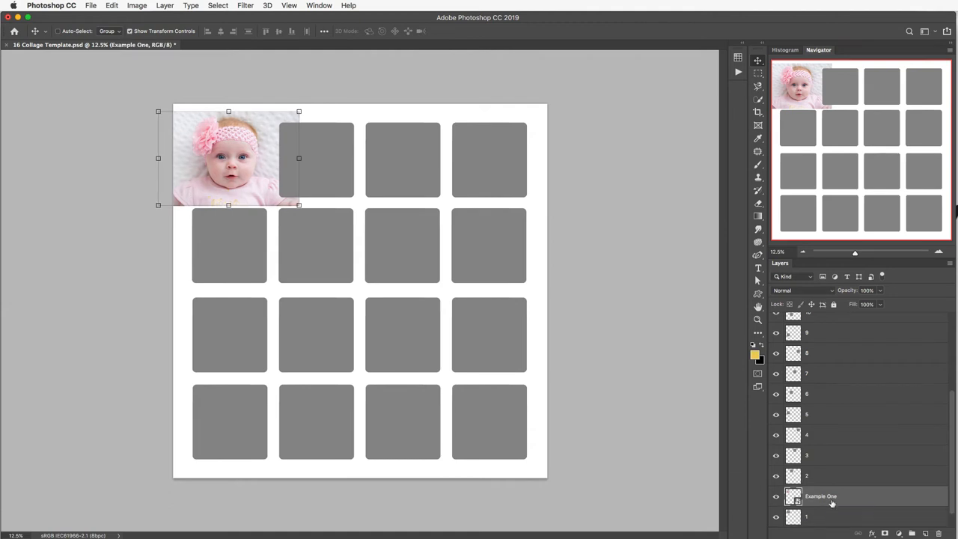
{"action": "mouse_move", "coordinate": [377, 57]}
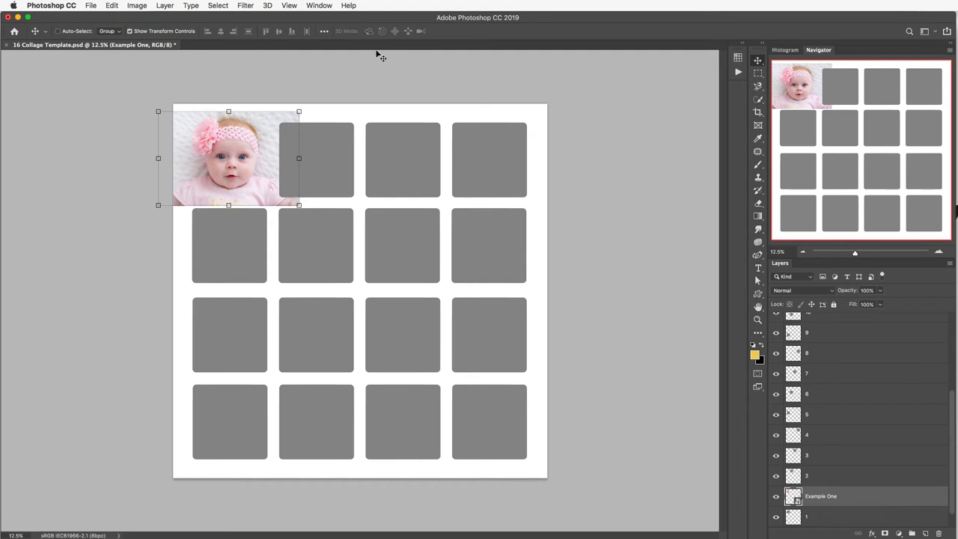
Create a clipping mask so Example One shows only inside the first square.
{"action": "left_click", "coordinate": [165, 5]}
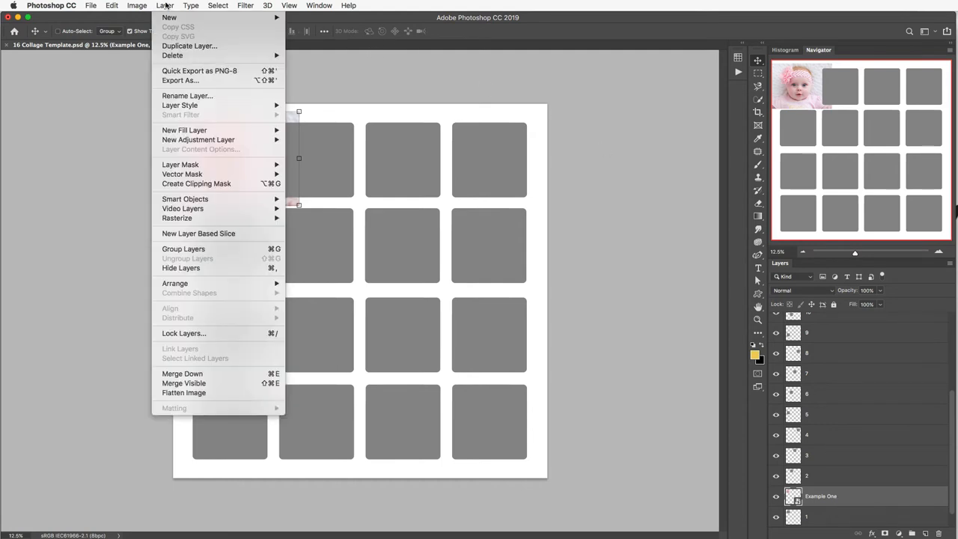
{"action": "mouse_move", "coordinate": [196, 183]}
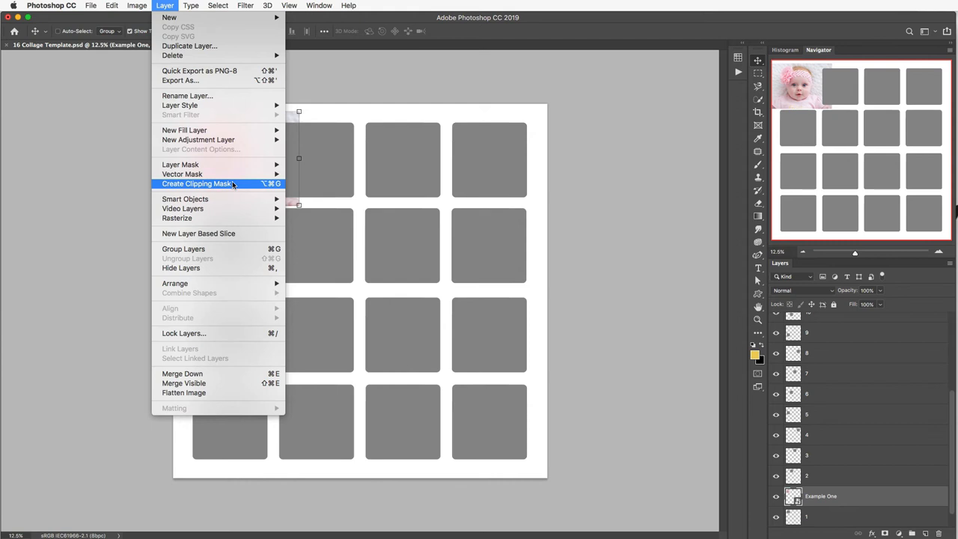
{"action": "mouse_move", "coordinate": [245, 189]}
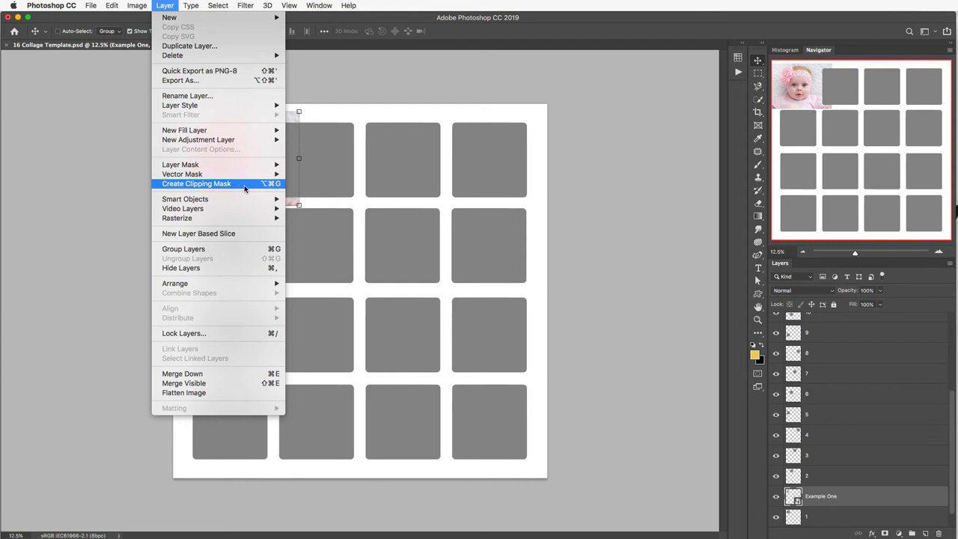
{"action": "left_click", "coordinate": [196, 182]}
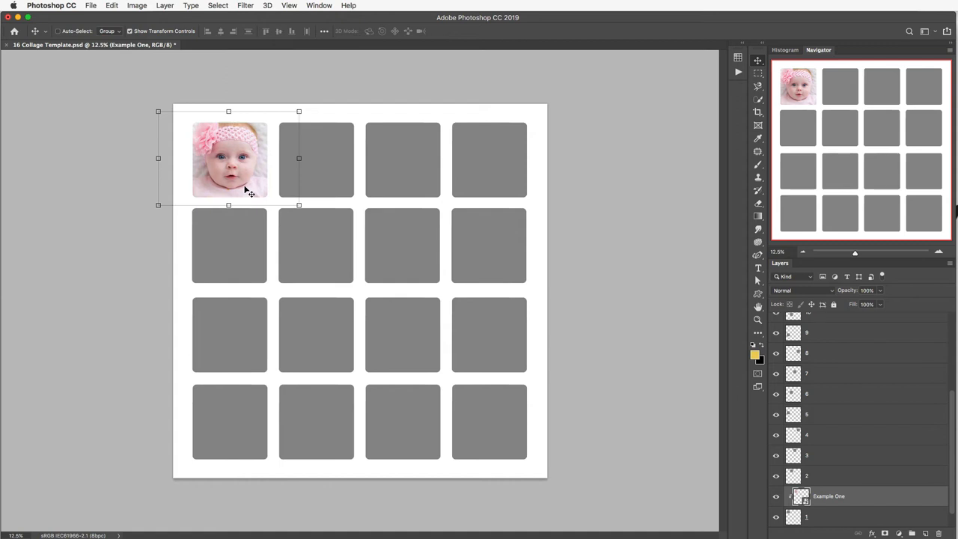
{"action": "mouse_move", "coordinate": [276, 134]}
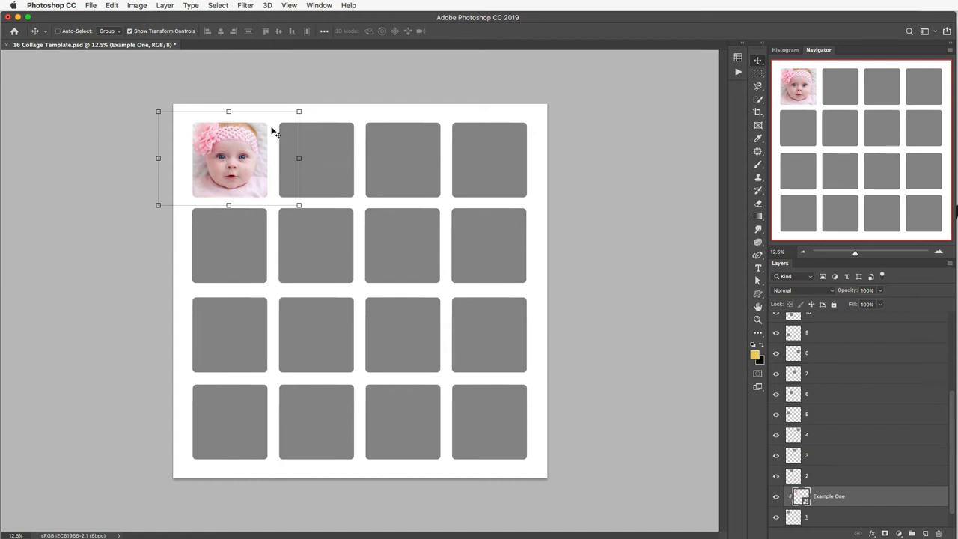
Resize the clipped Example One photo to fit the first square more snugly and commit.
{"action": "left_click_drag", "start_coordinate": [247, 149], "coordinate": [228, 159]}
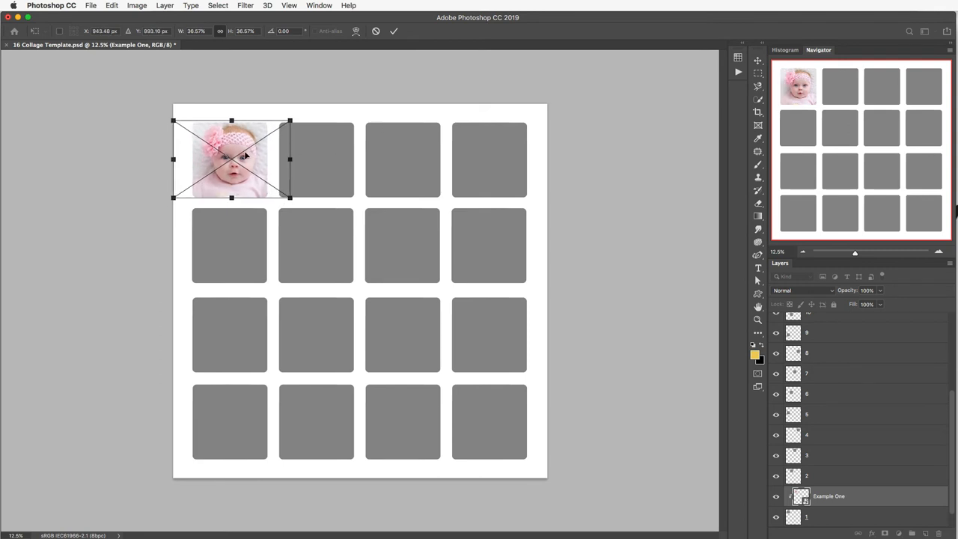
{"action": "left_click_drag", "start_coordinate": [230, 159], "coordinate": [252, 157]}
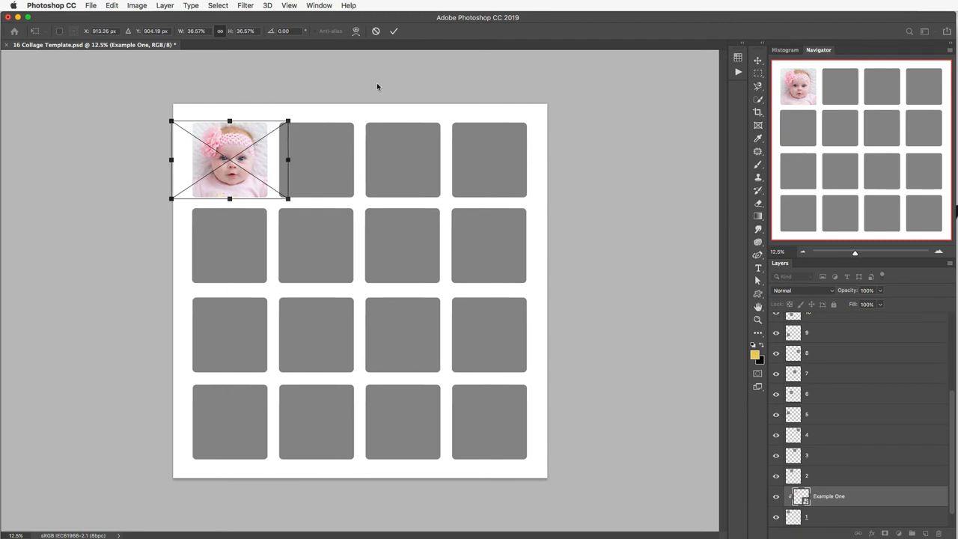
{"action": "mouse_move", "coordinate": [394, 30]}
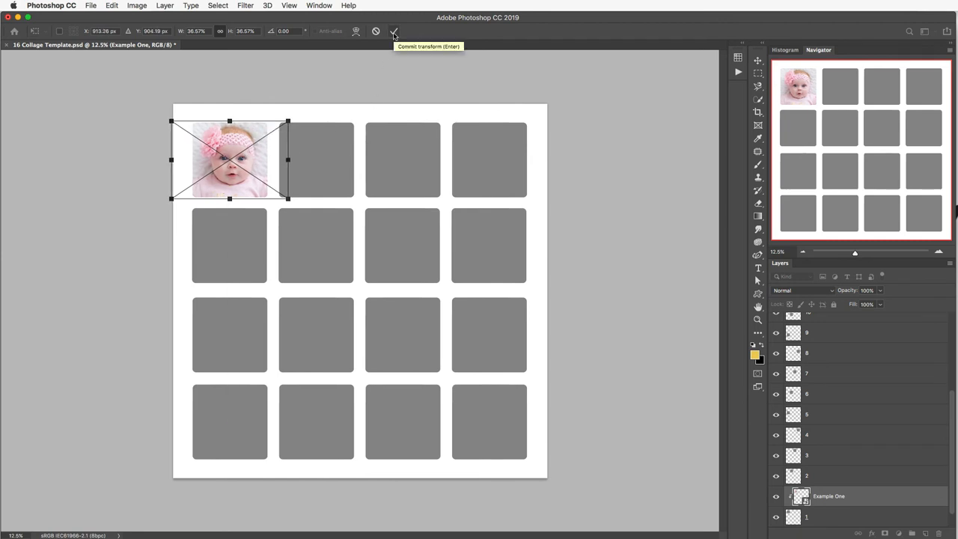
{"action": "left_click", "coordinate": [396, 30]}
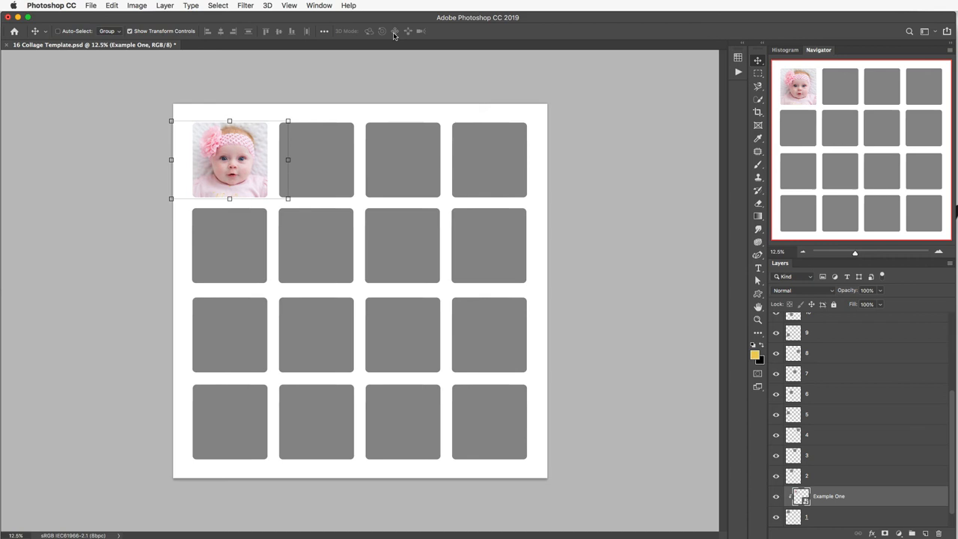
{"action": "mouse_move", "coordinate": [692, 393]}
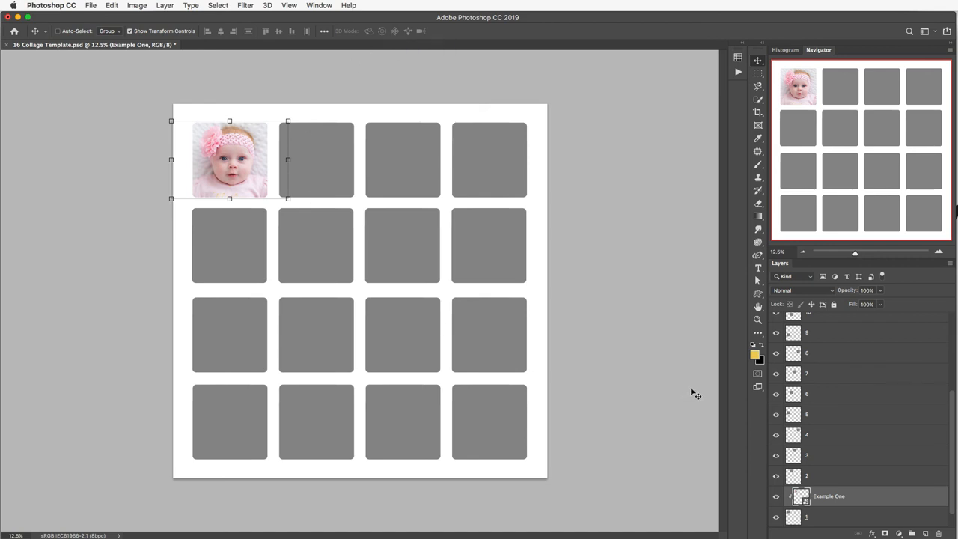
{"action": "mouse_move", "coordinate": [736, 437]}
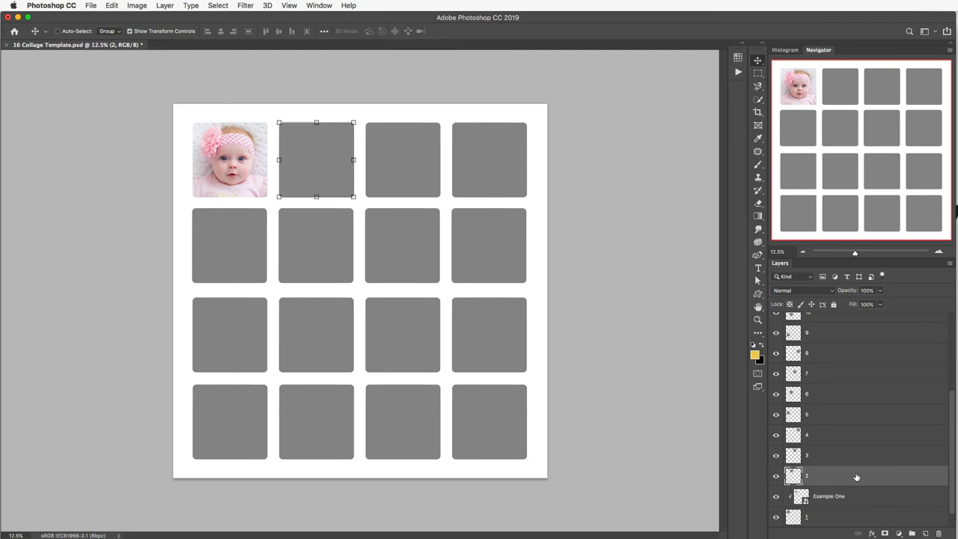
Place Example Two.jpg into the collage as a new embedded layer above square two.
{"action": "left_click", "coordinate": [90, 6]}
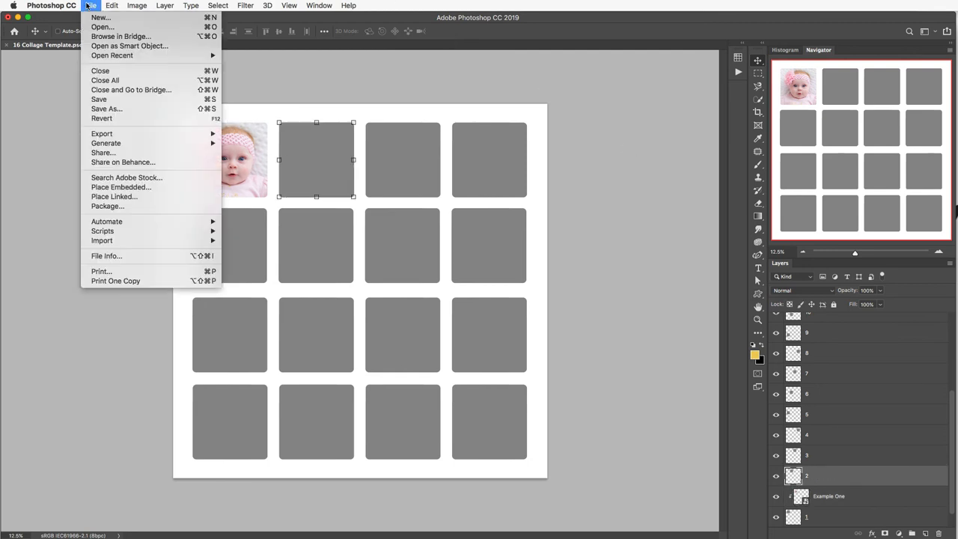
{"action": "mouse_move", "coordinate": [119, 186]}
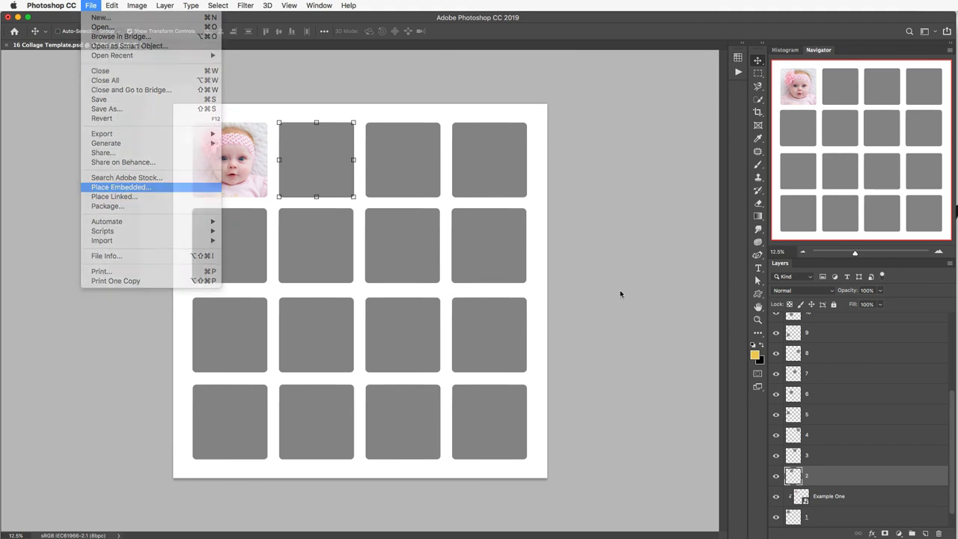
{"action": "left_click", "coordinate": [119, 187]}
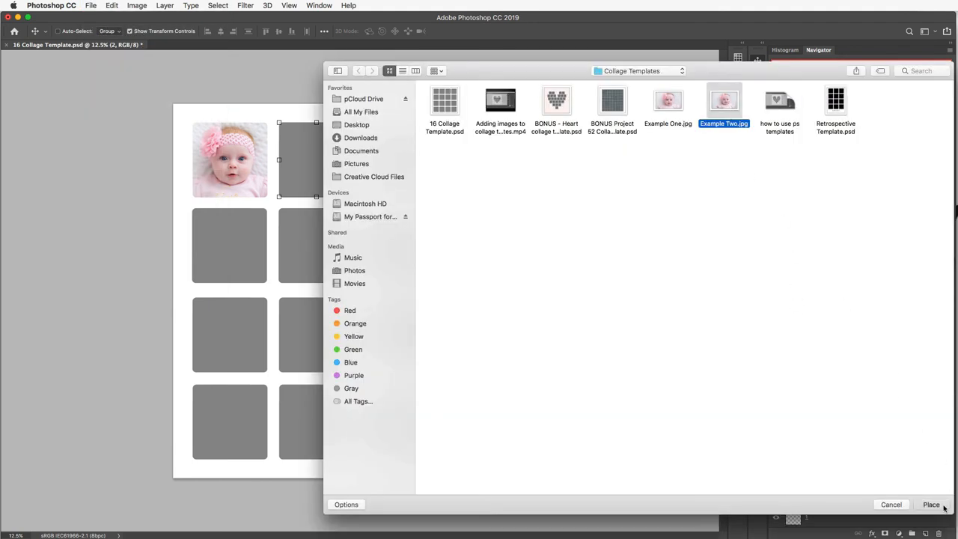
{"action": "left_click", "coordinate": [931, 505]}
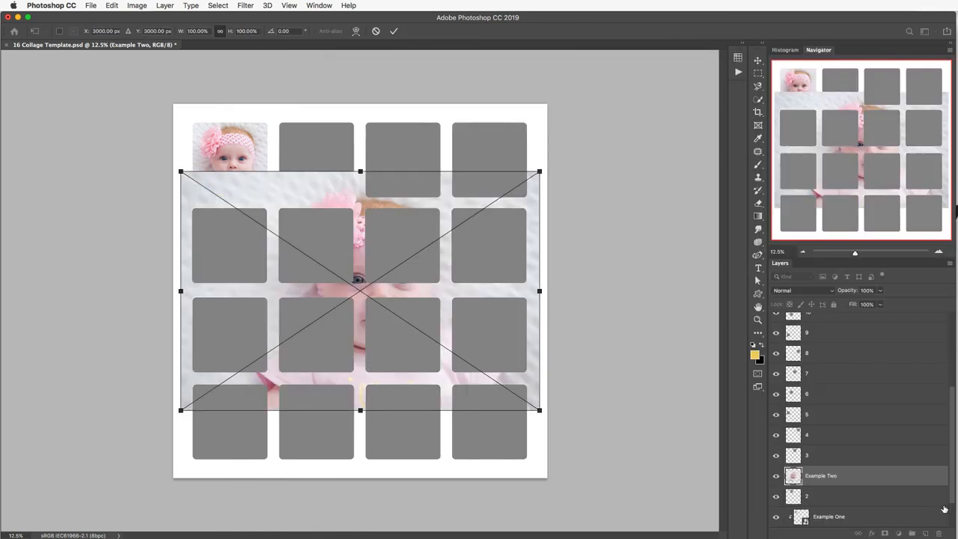
Shrink Example Two over the second square and commit its placement.
{"action": "left_click_drag", "start_coordinate": [539, 410], "coordinate": [410, 323]}
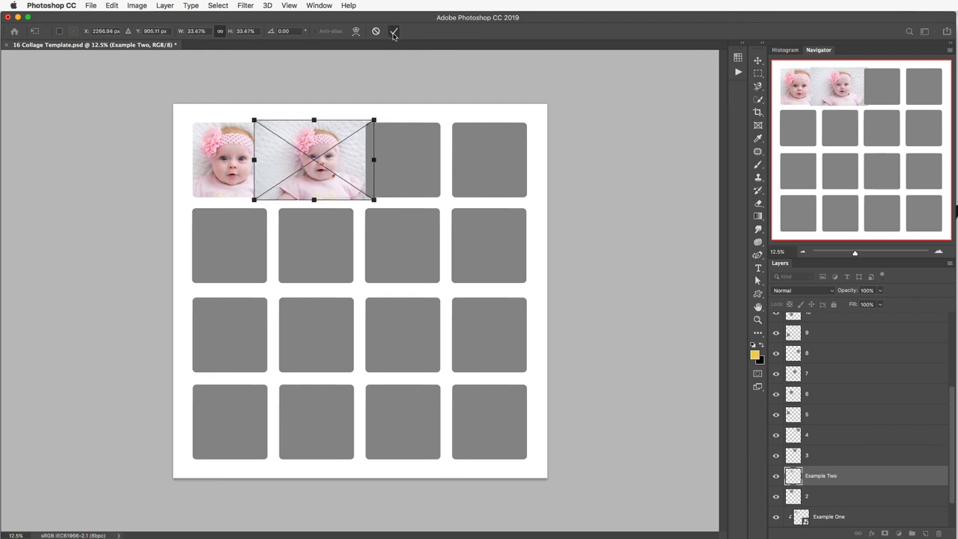
{"action": "left_click", "coordinate": [394, 30]}
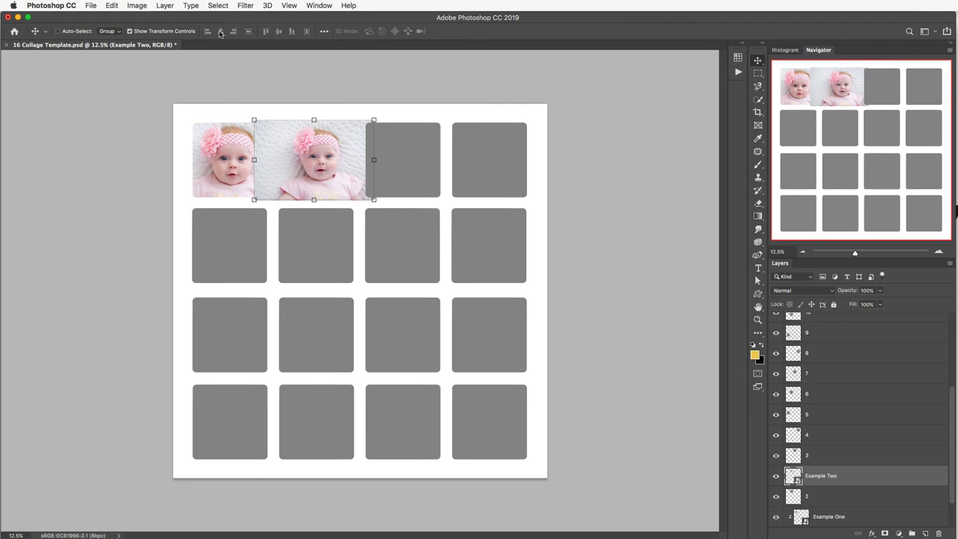
{"action": "left_click", "coordinate": [164, 6]}
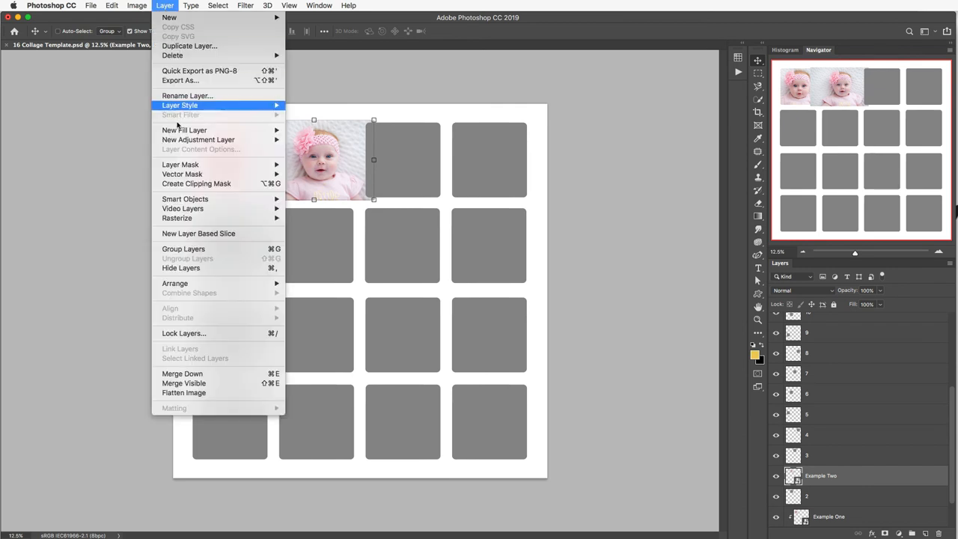